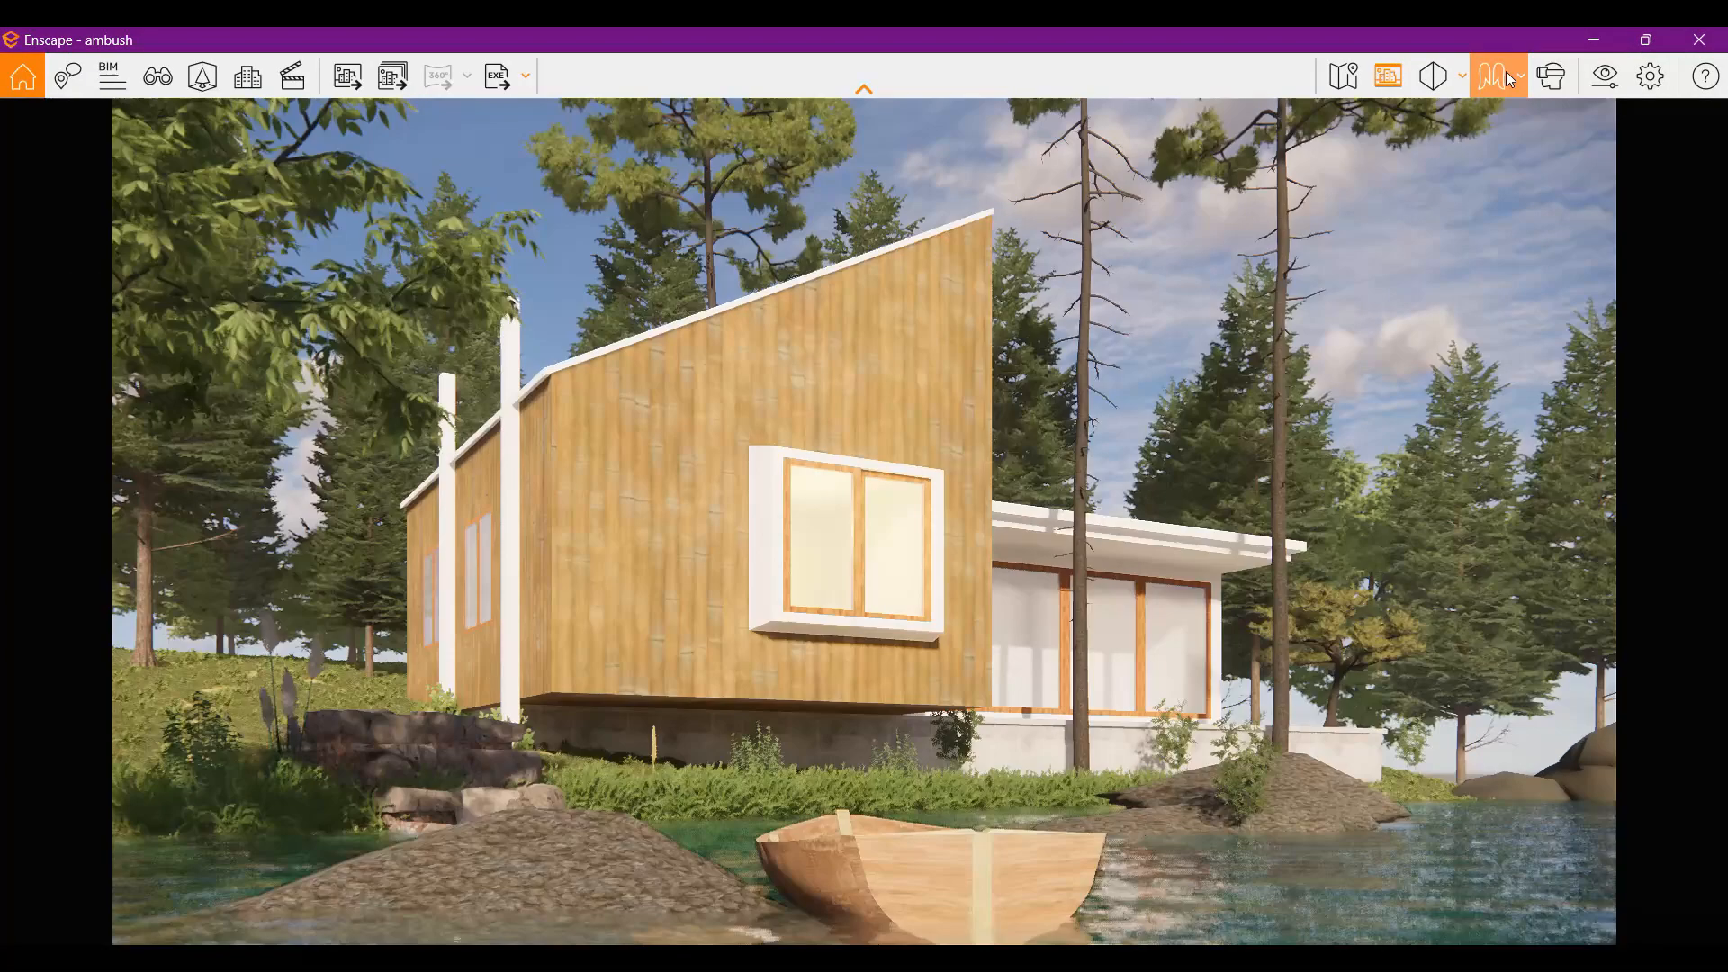
Step: Set the rustig_koppie skybox as sun direction from its brightest point, rotated 100°
left_click(1491, 74)
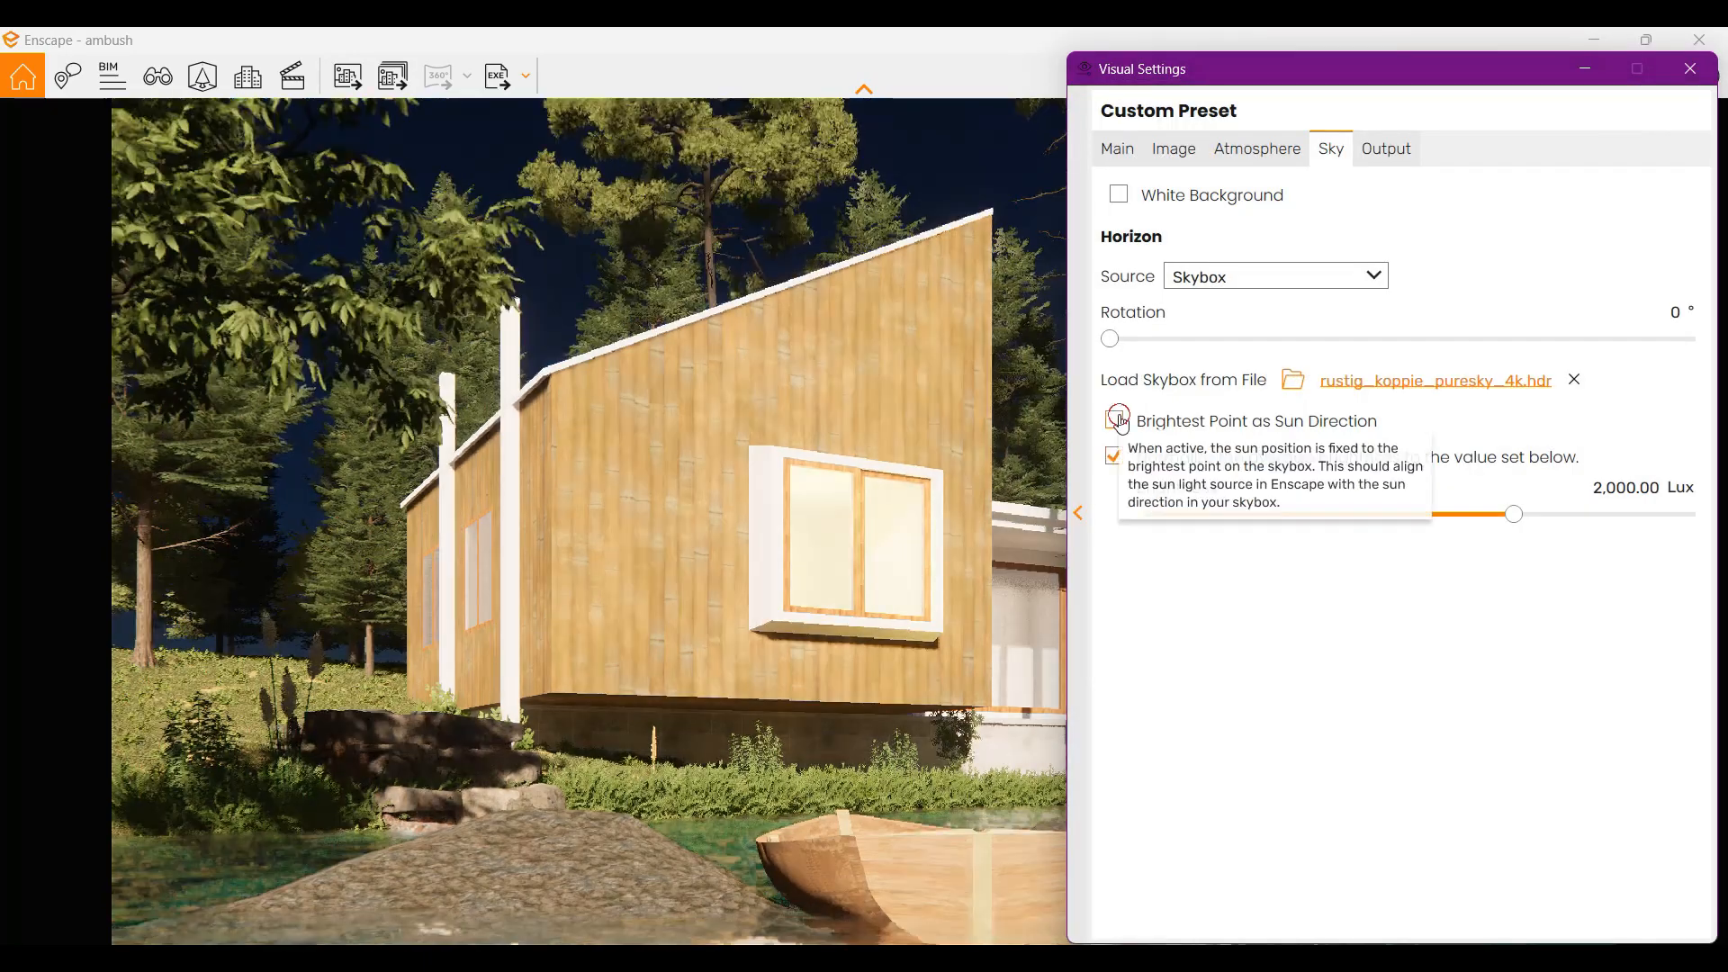
left_click_drag(1109, 338, 1275, 339)
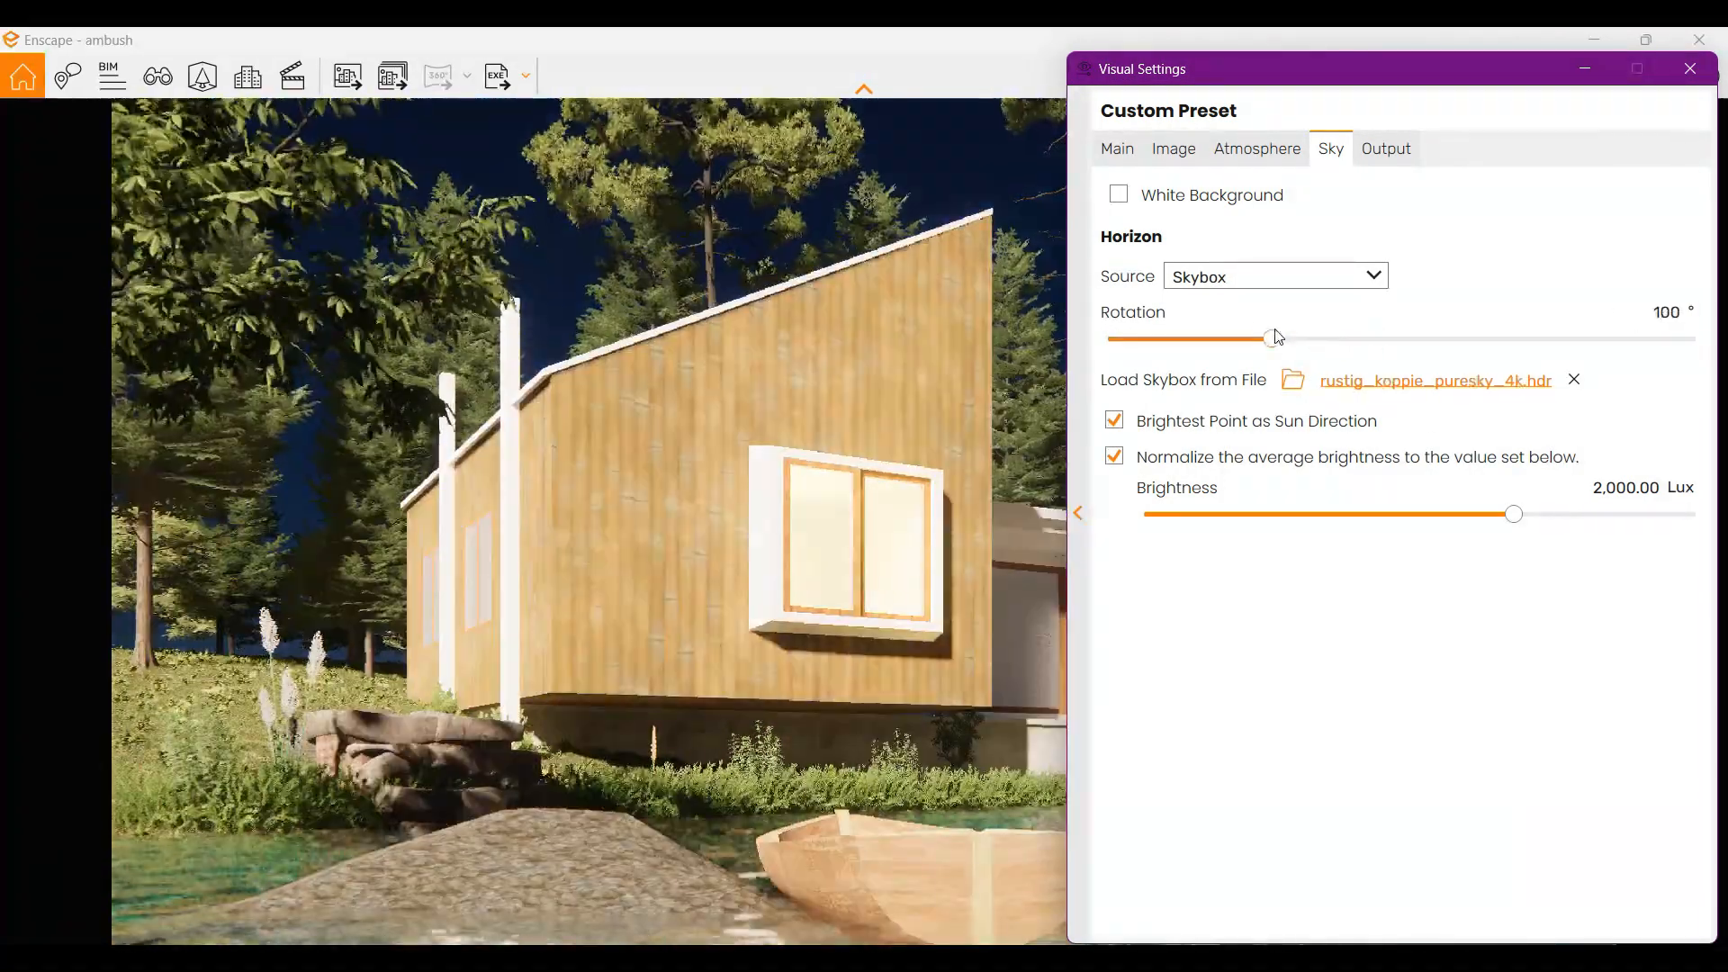
left_click(1255, 149)
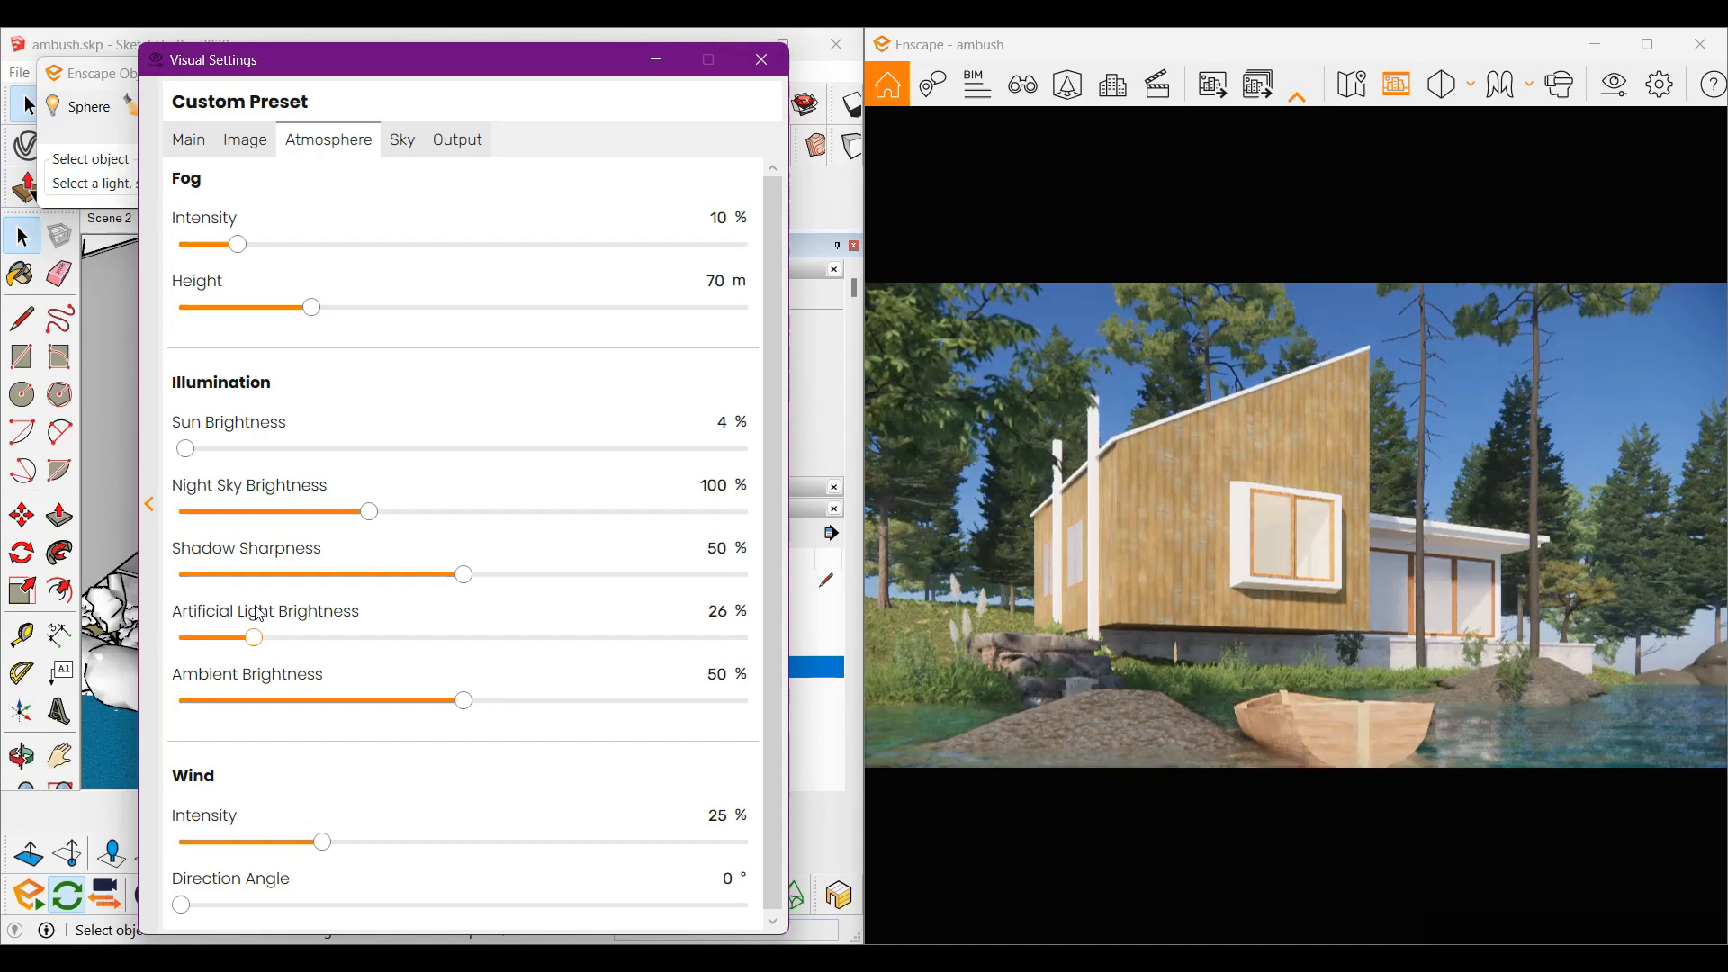
Step: Drag the Atmosphere tab's Artificial Light Brightness slider to adjust it
left_click_drag(252, 637, 392, 637)
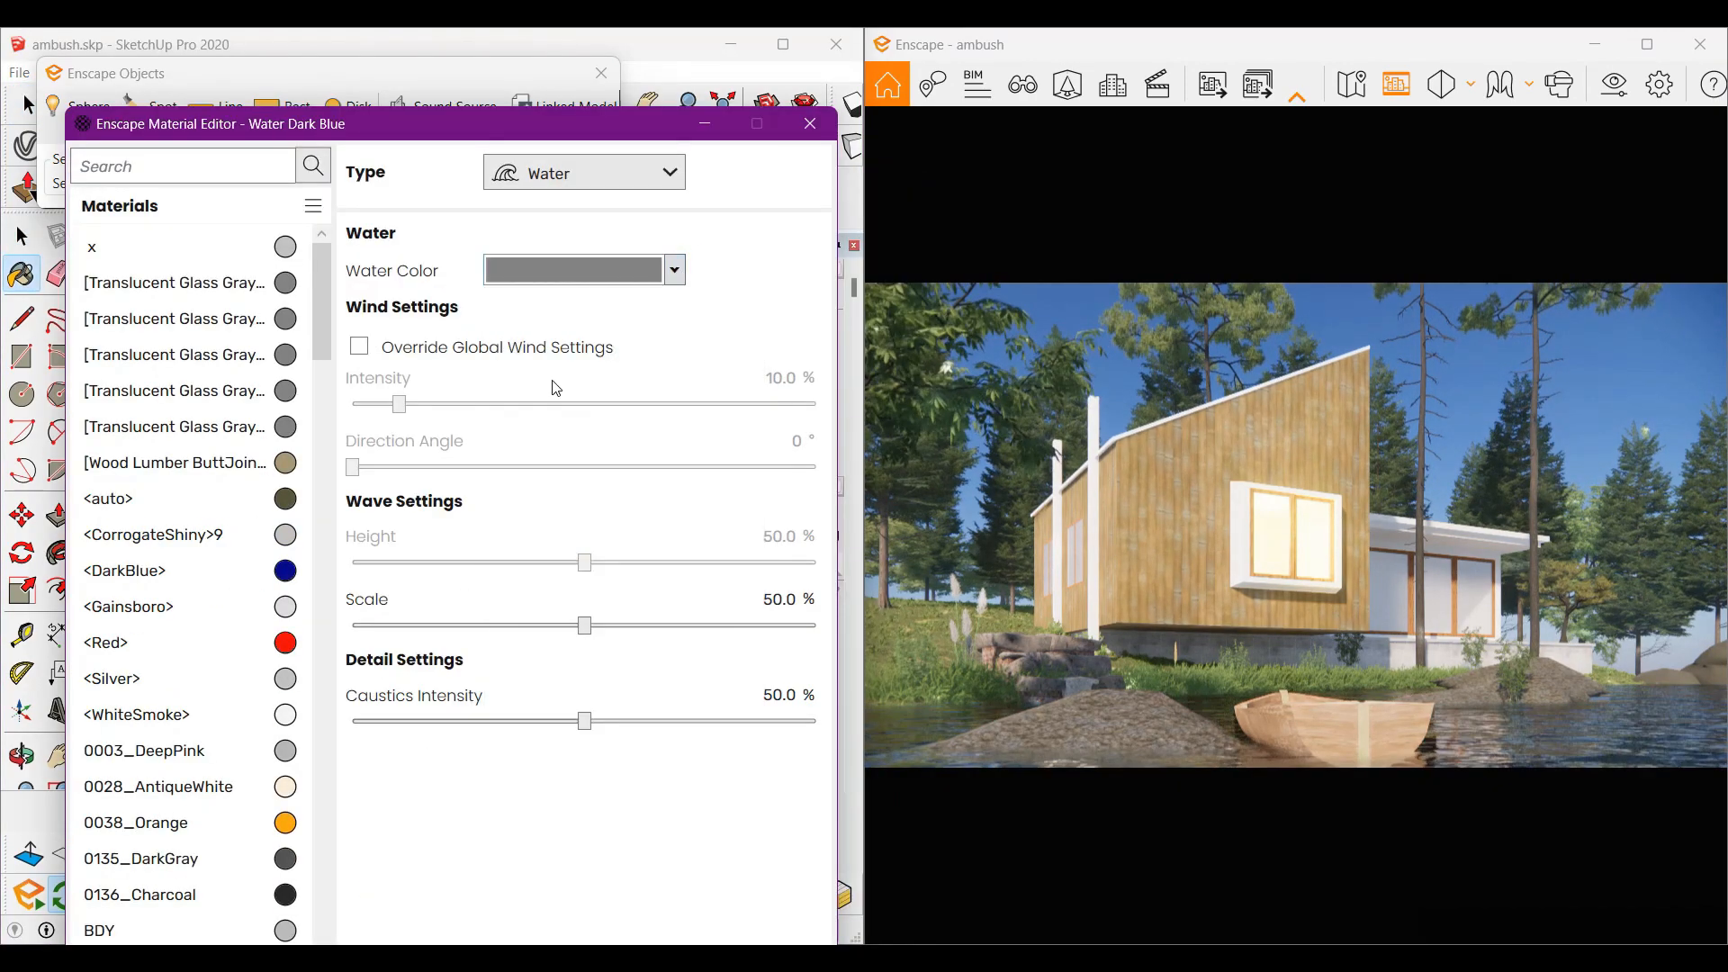
Step: Override global wind on Water Dark Blue: 52° direction, 30.6% wave height
left_click(359, 345)
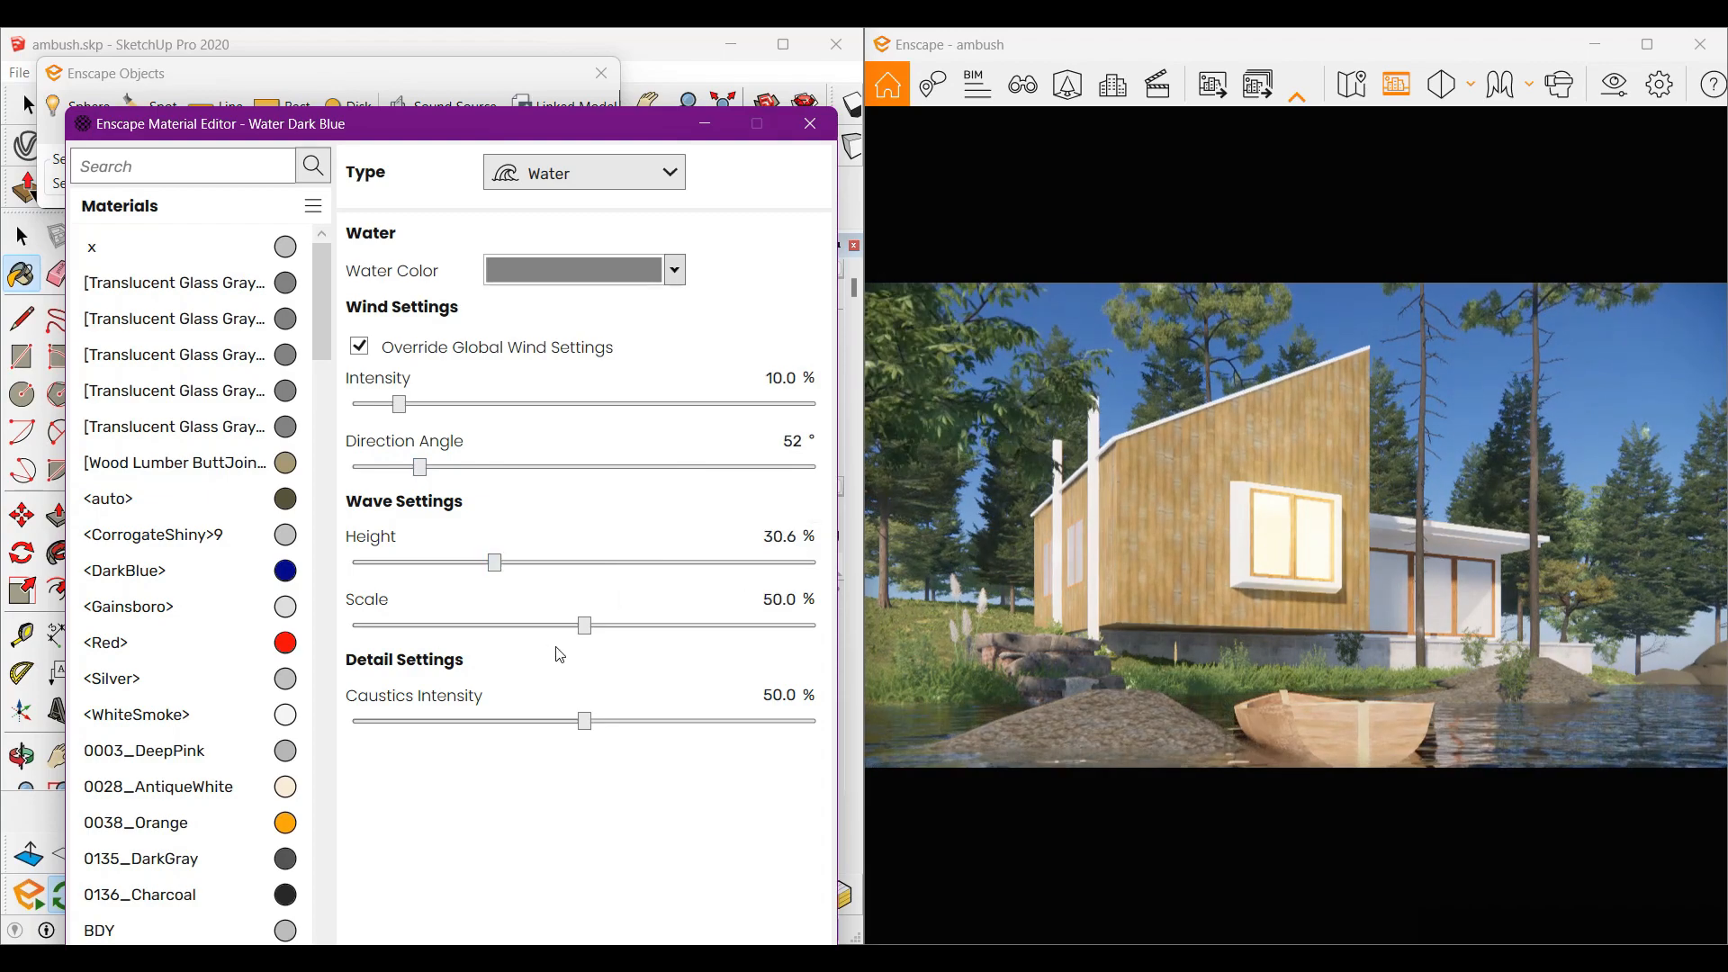
left_click_drag(583, 624, 413, 625)
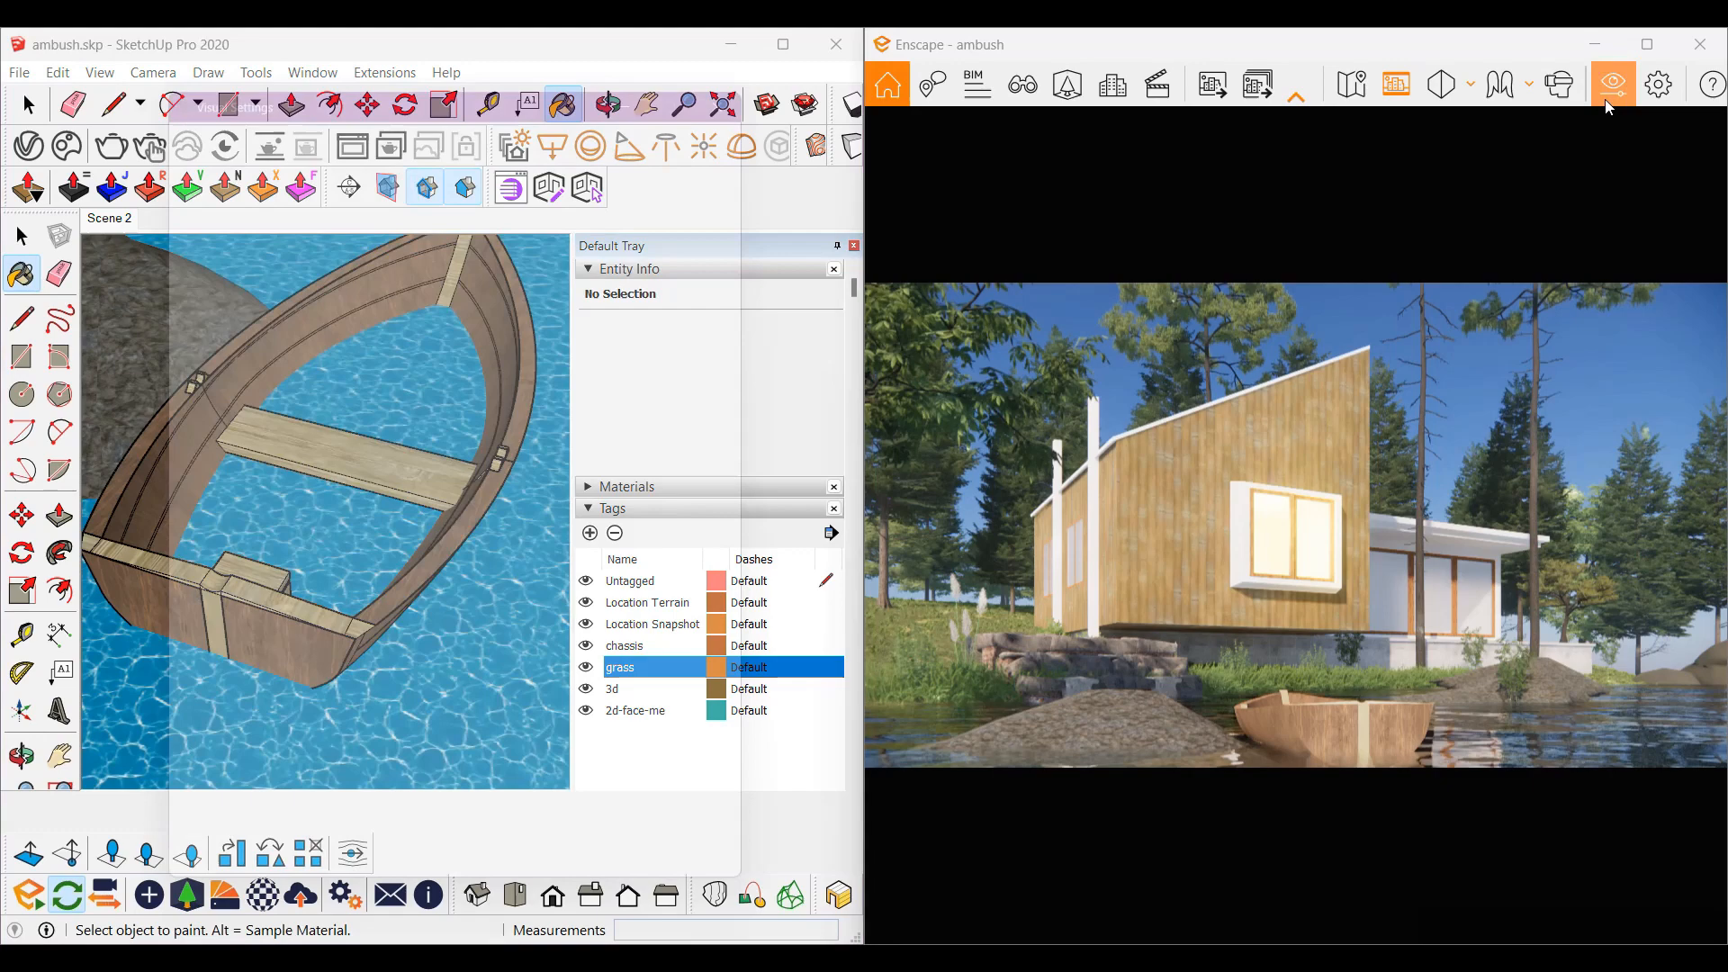
Step: Load industrial_sunset_02_puresky_4k.hdr, rotate it to 111° and dim to about 445 lux
left_click(1611, 84)
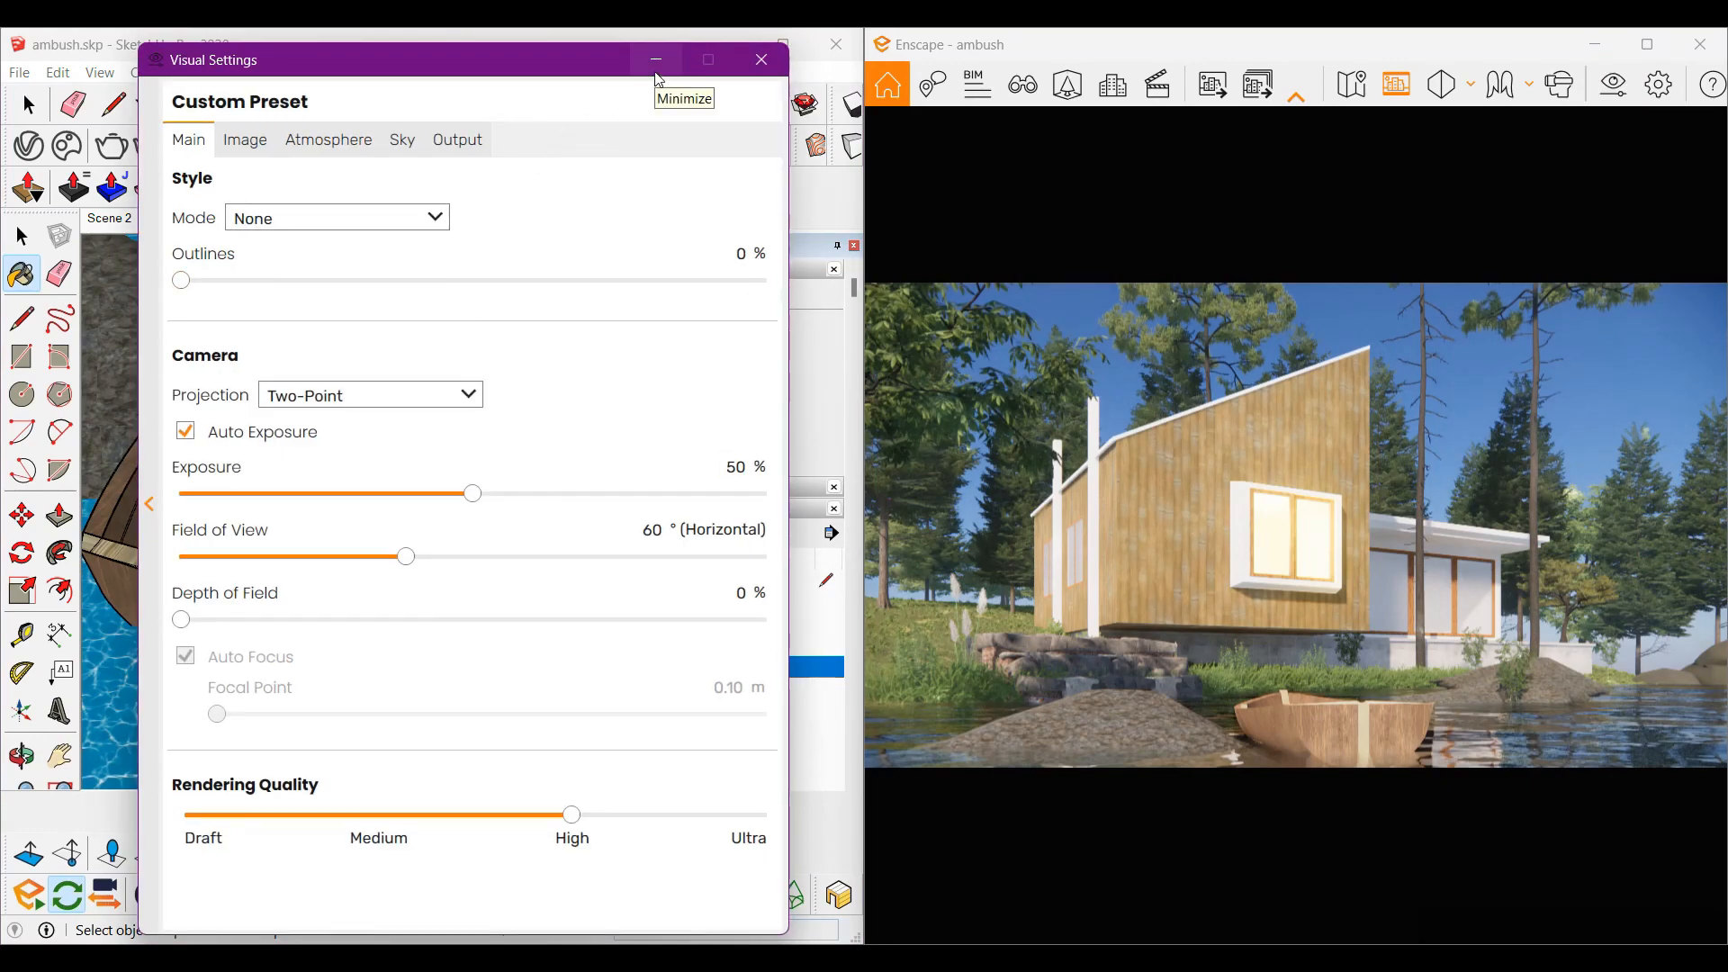
left_click(403, 140)
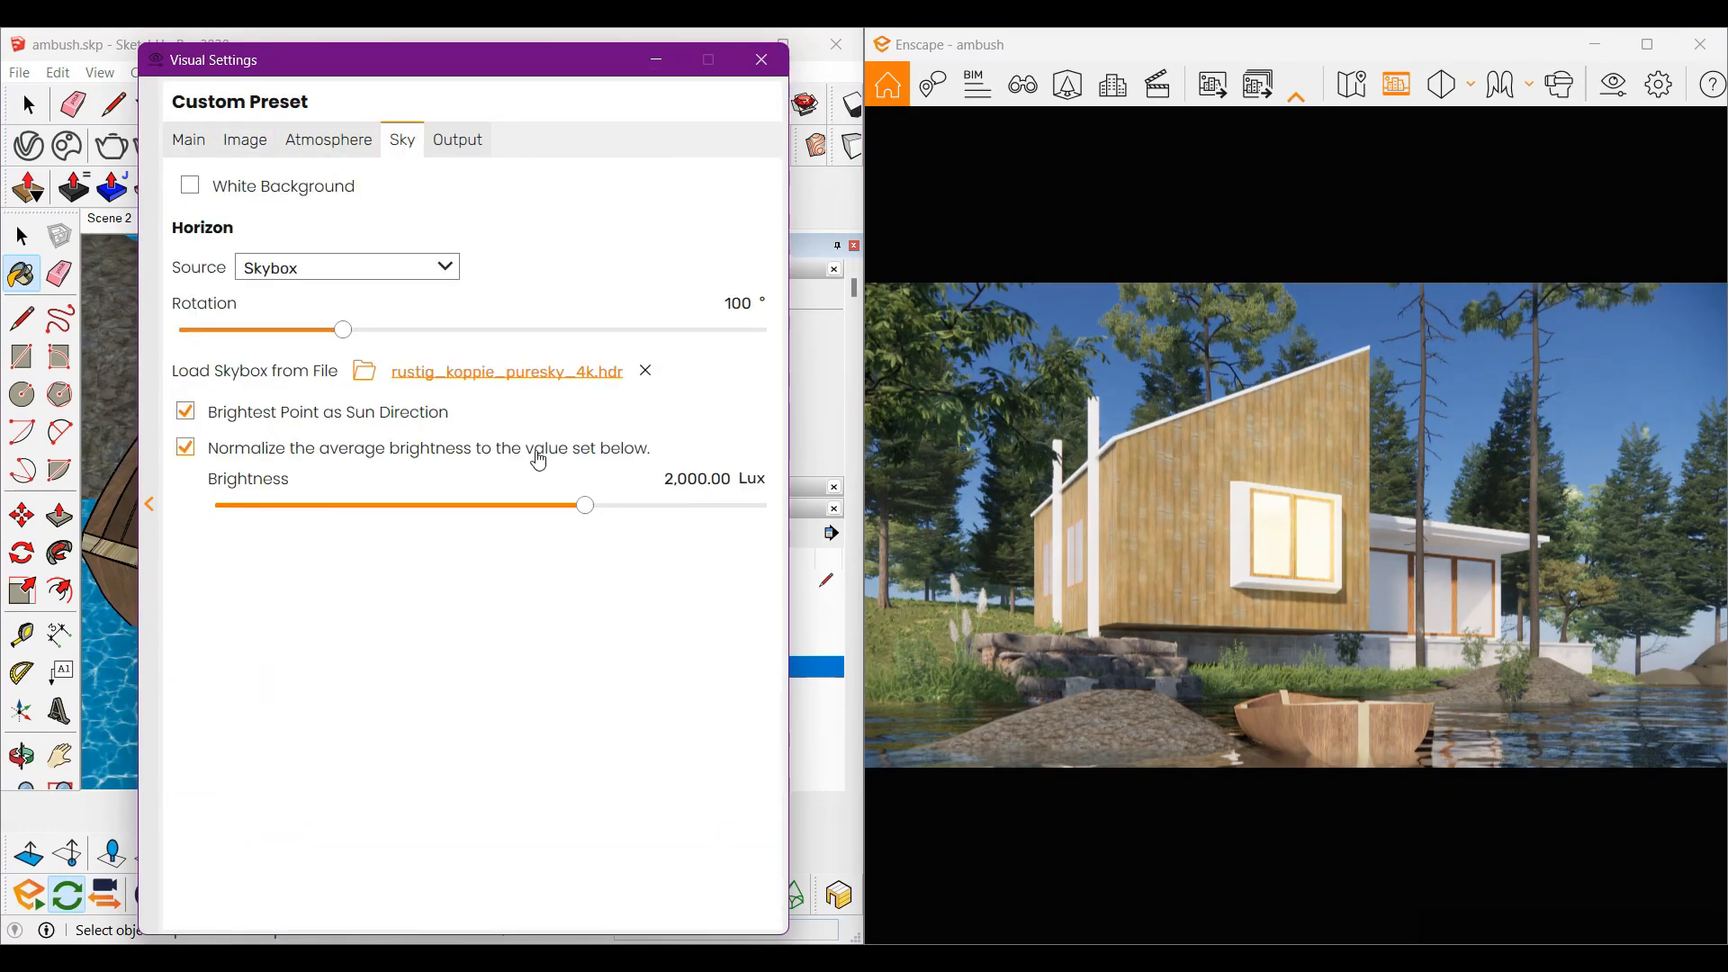
left_click(364, 369)
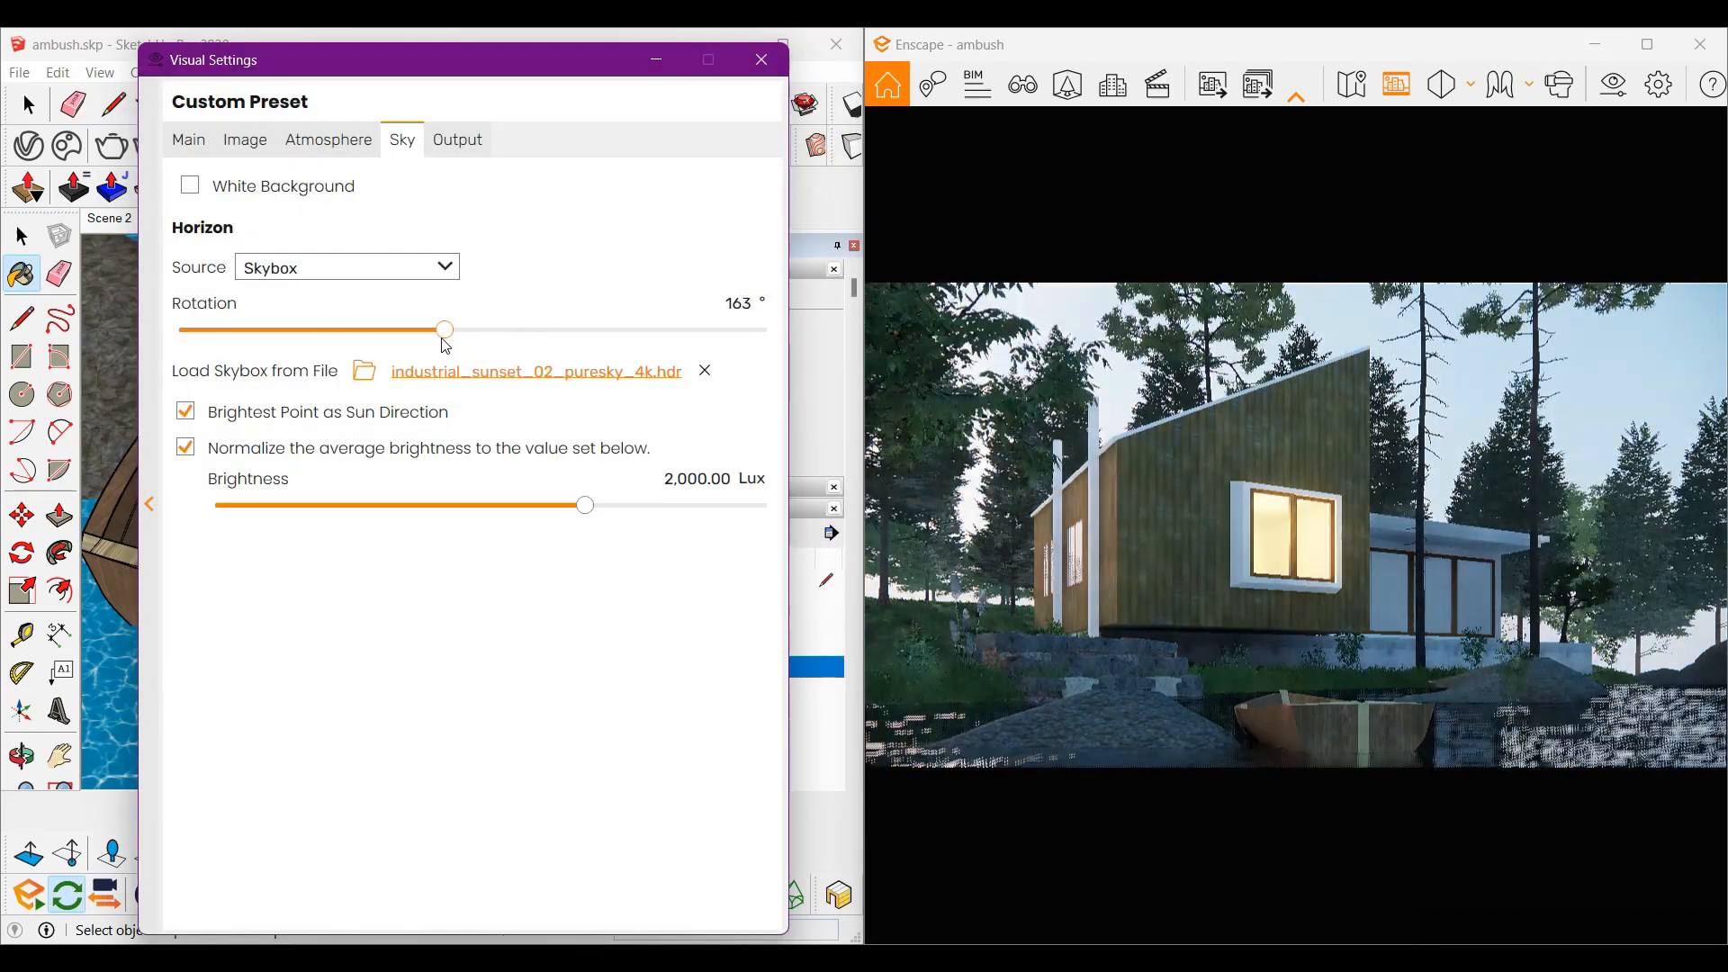
left_click_drag(584, 505, 524, 505)
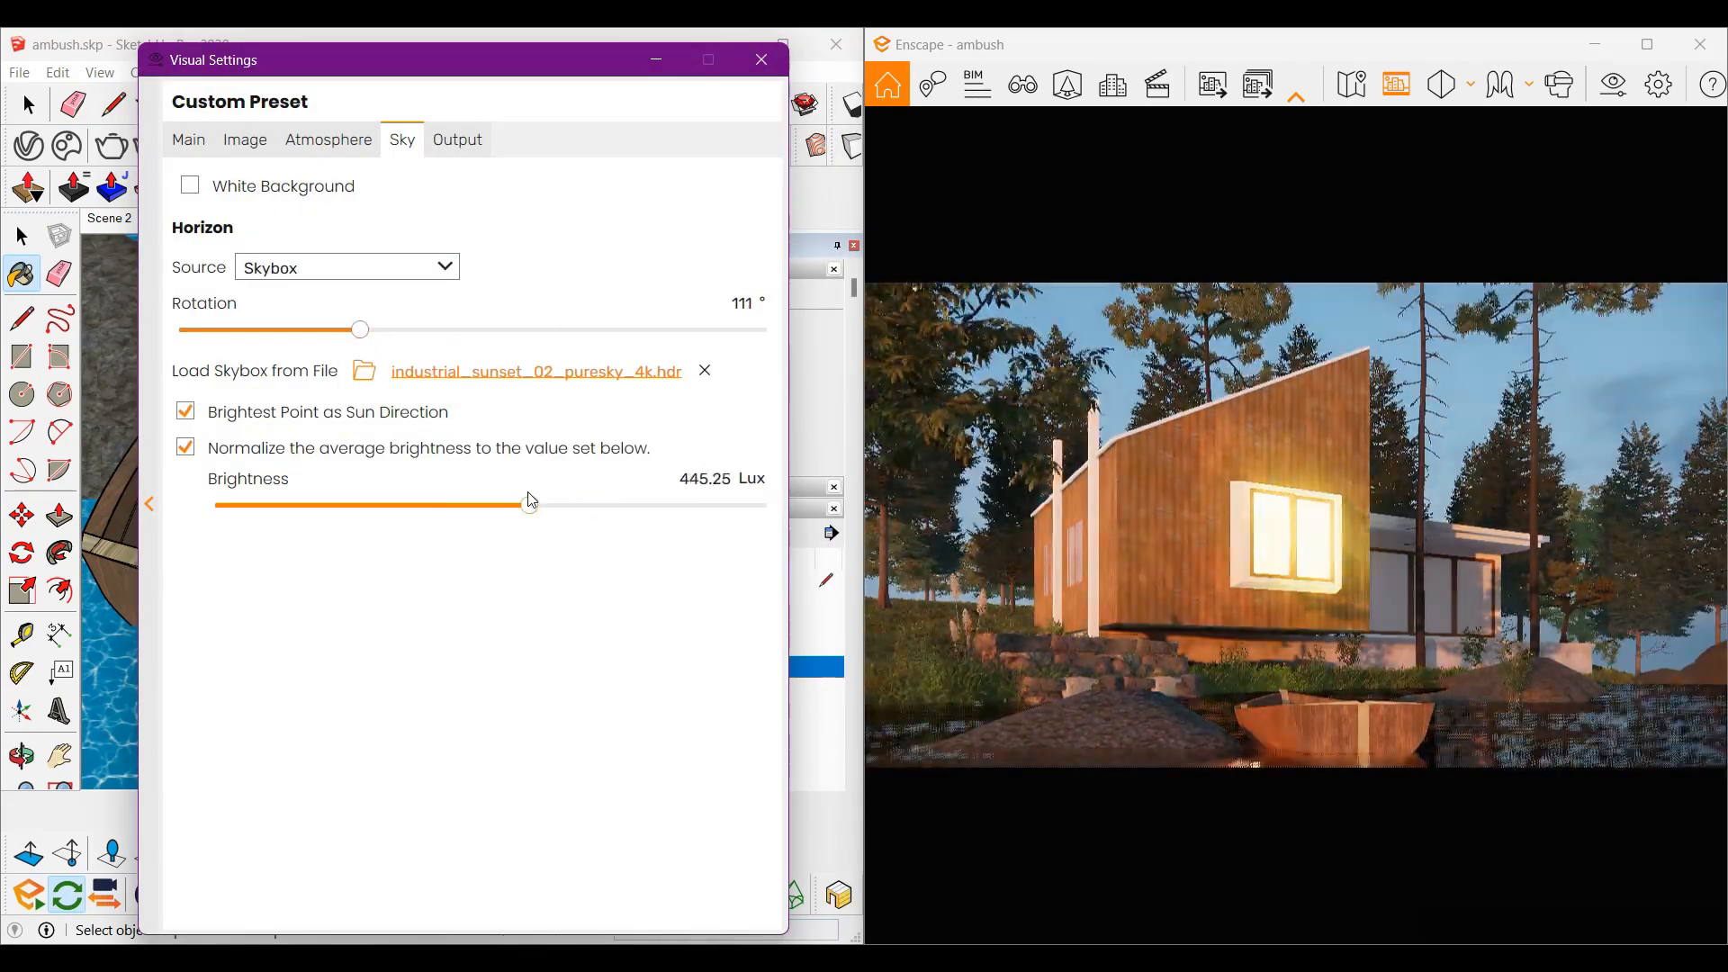
left_click(759, 59)
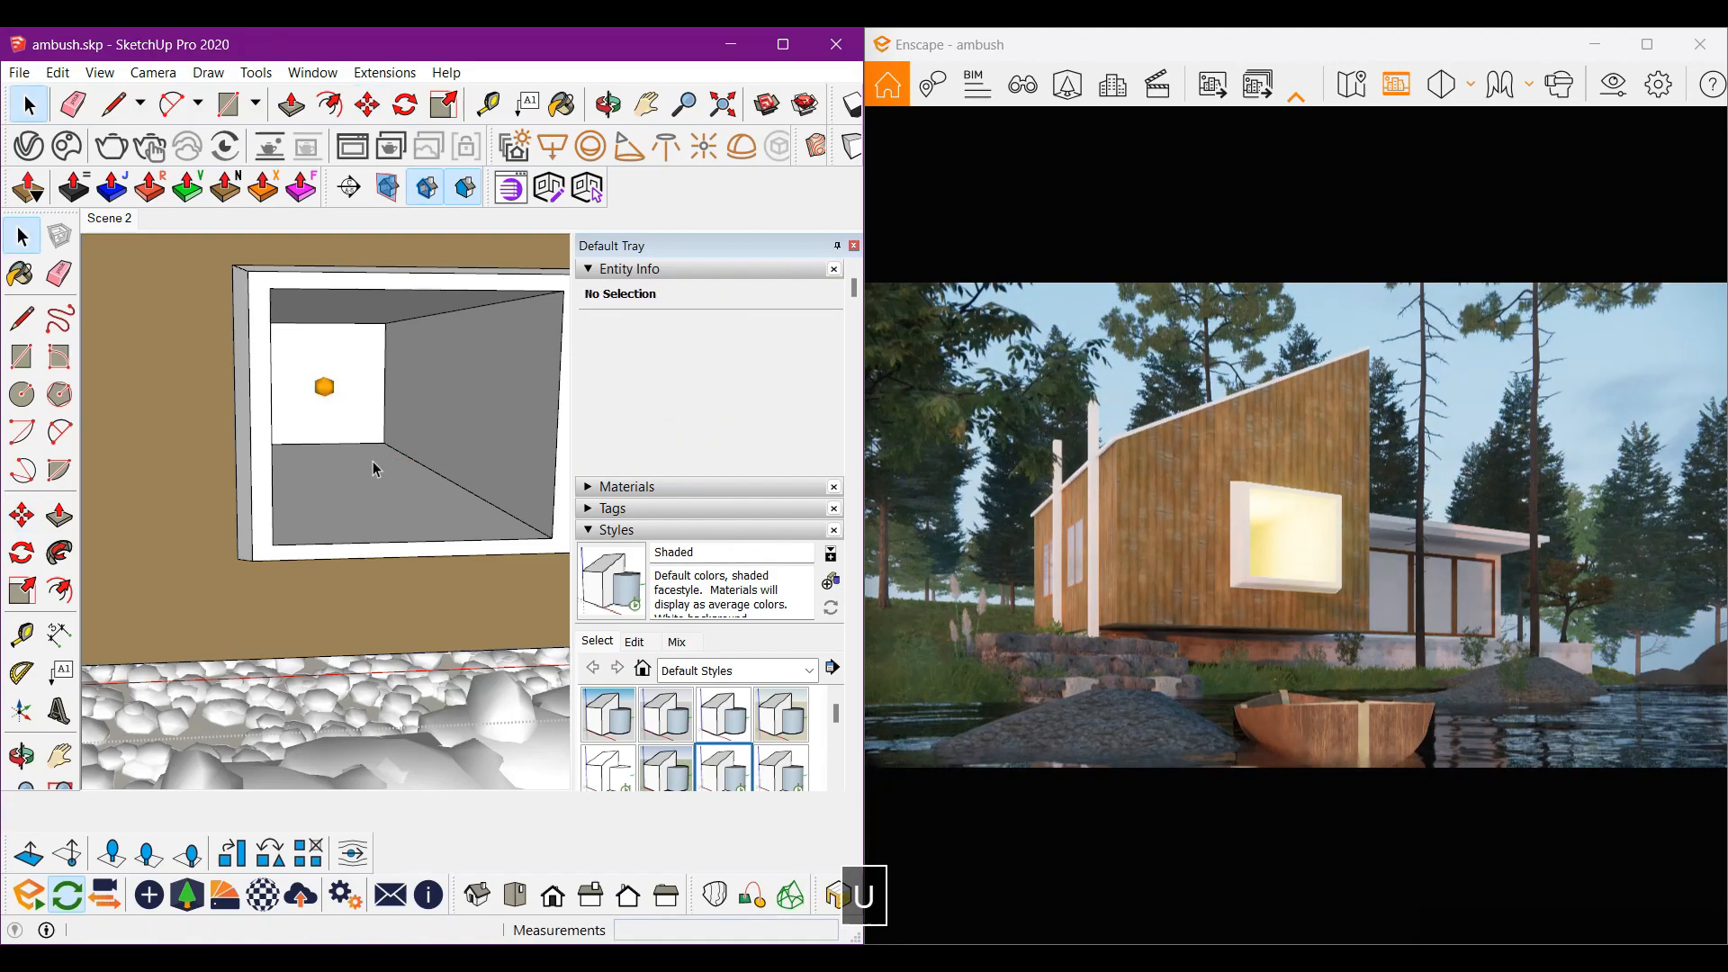
Step: Give the Wood Fence material the Bamboo001C_2K_Color.png texture image
left_click(408, 518)
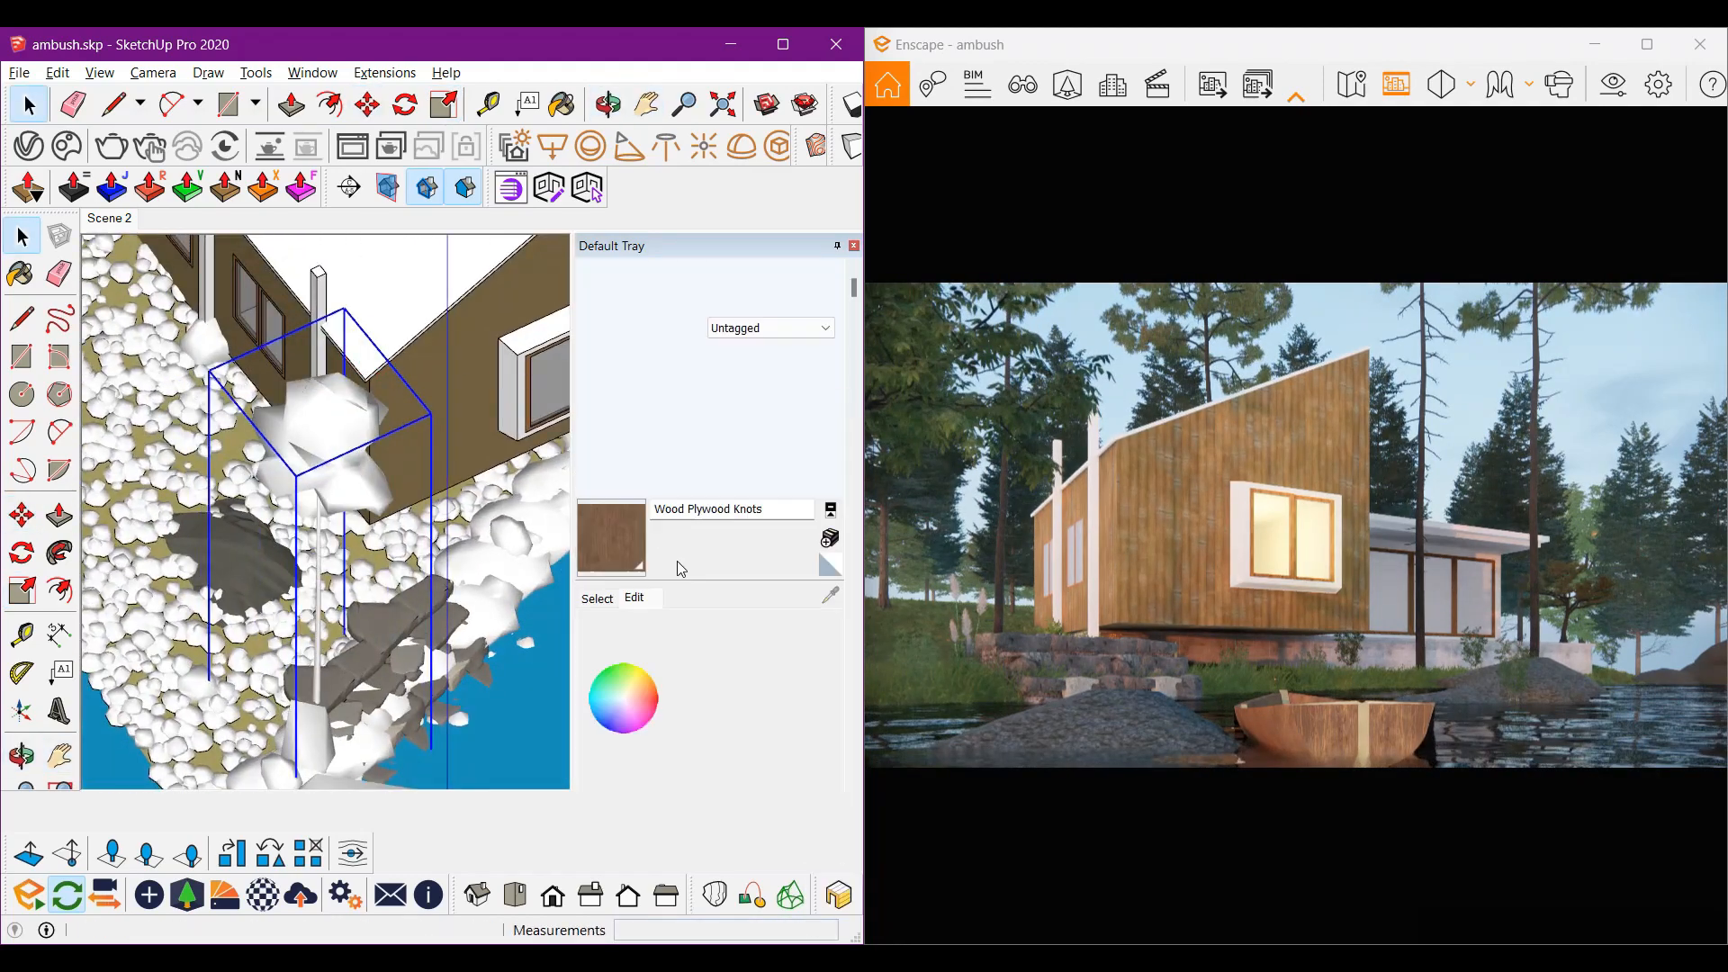
left_click(560, 103)
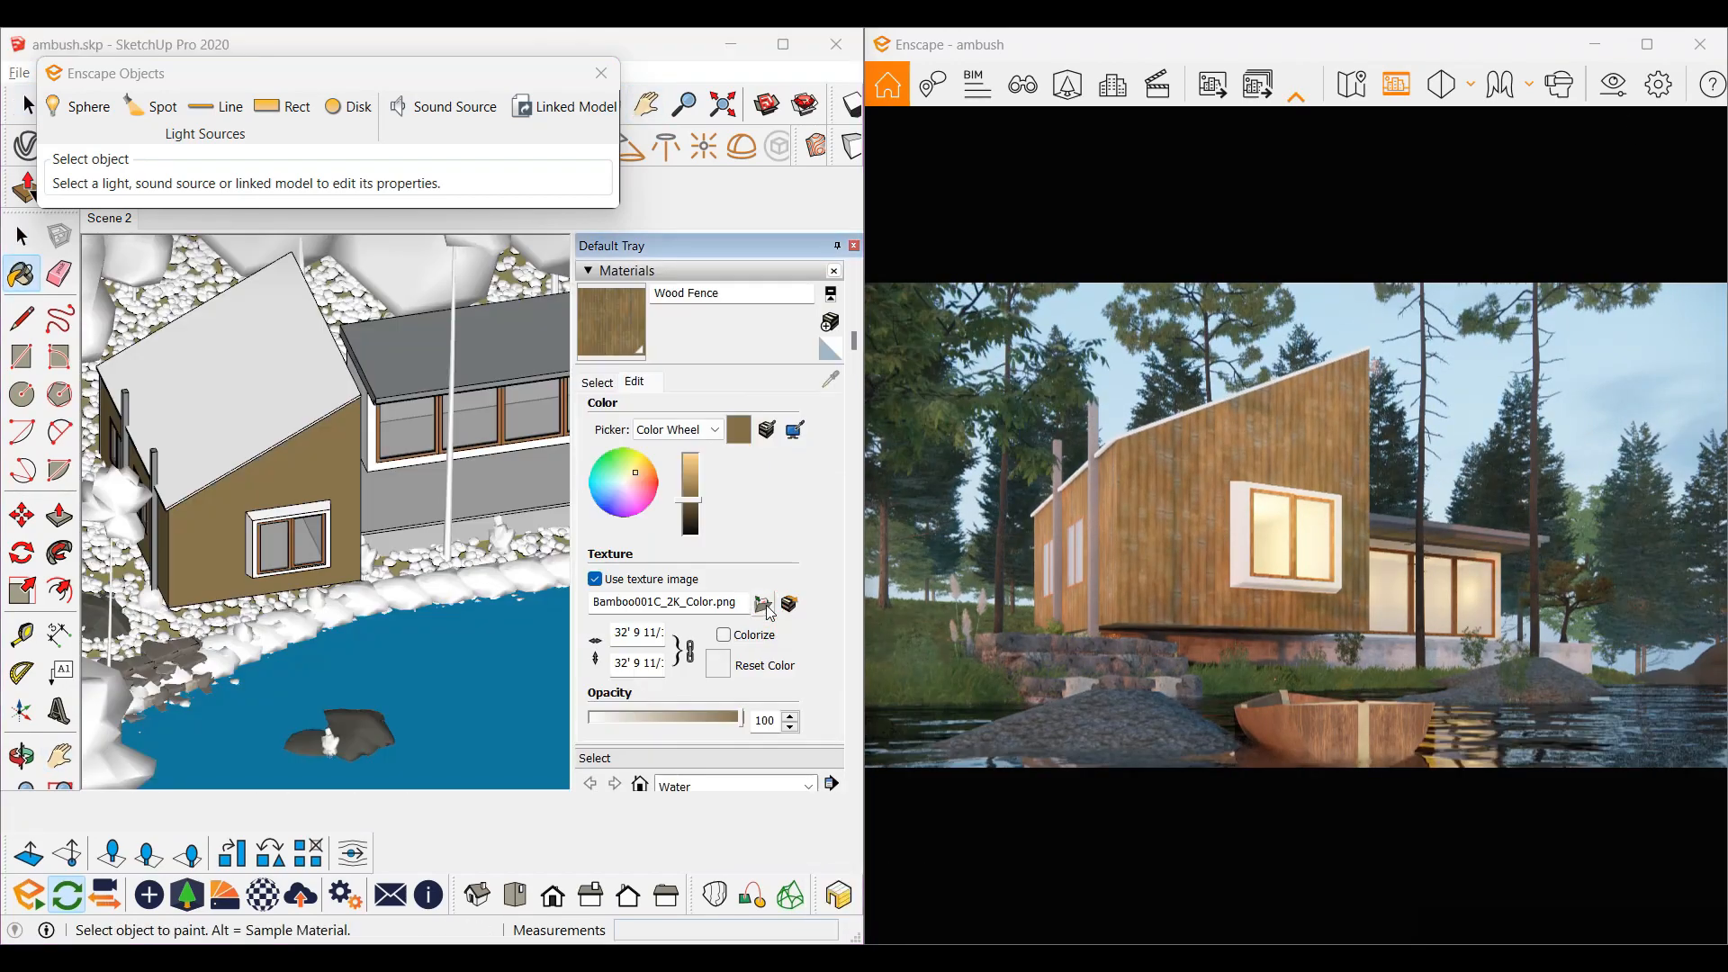
Step: Swap Wood Fence's texture to Bamboo001B_2K_Color.png at 28' width
left_click(761, 604)
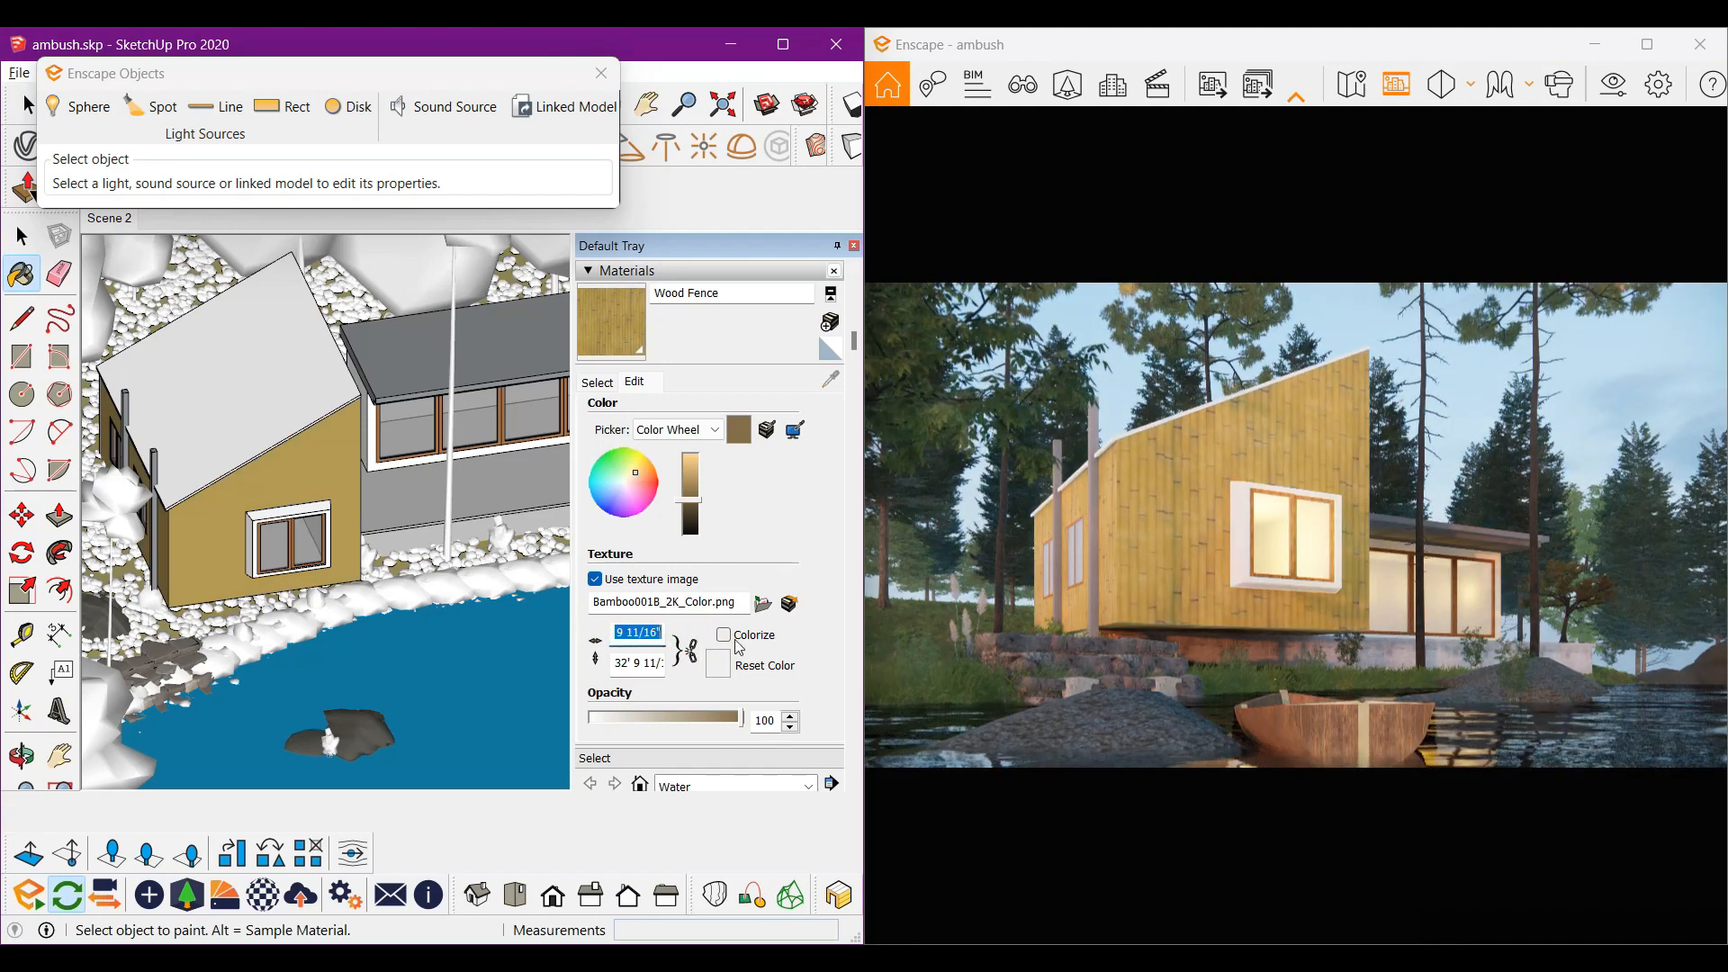
type("28'")
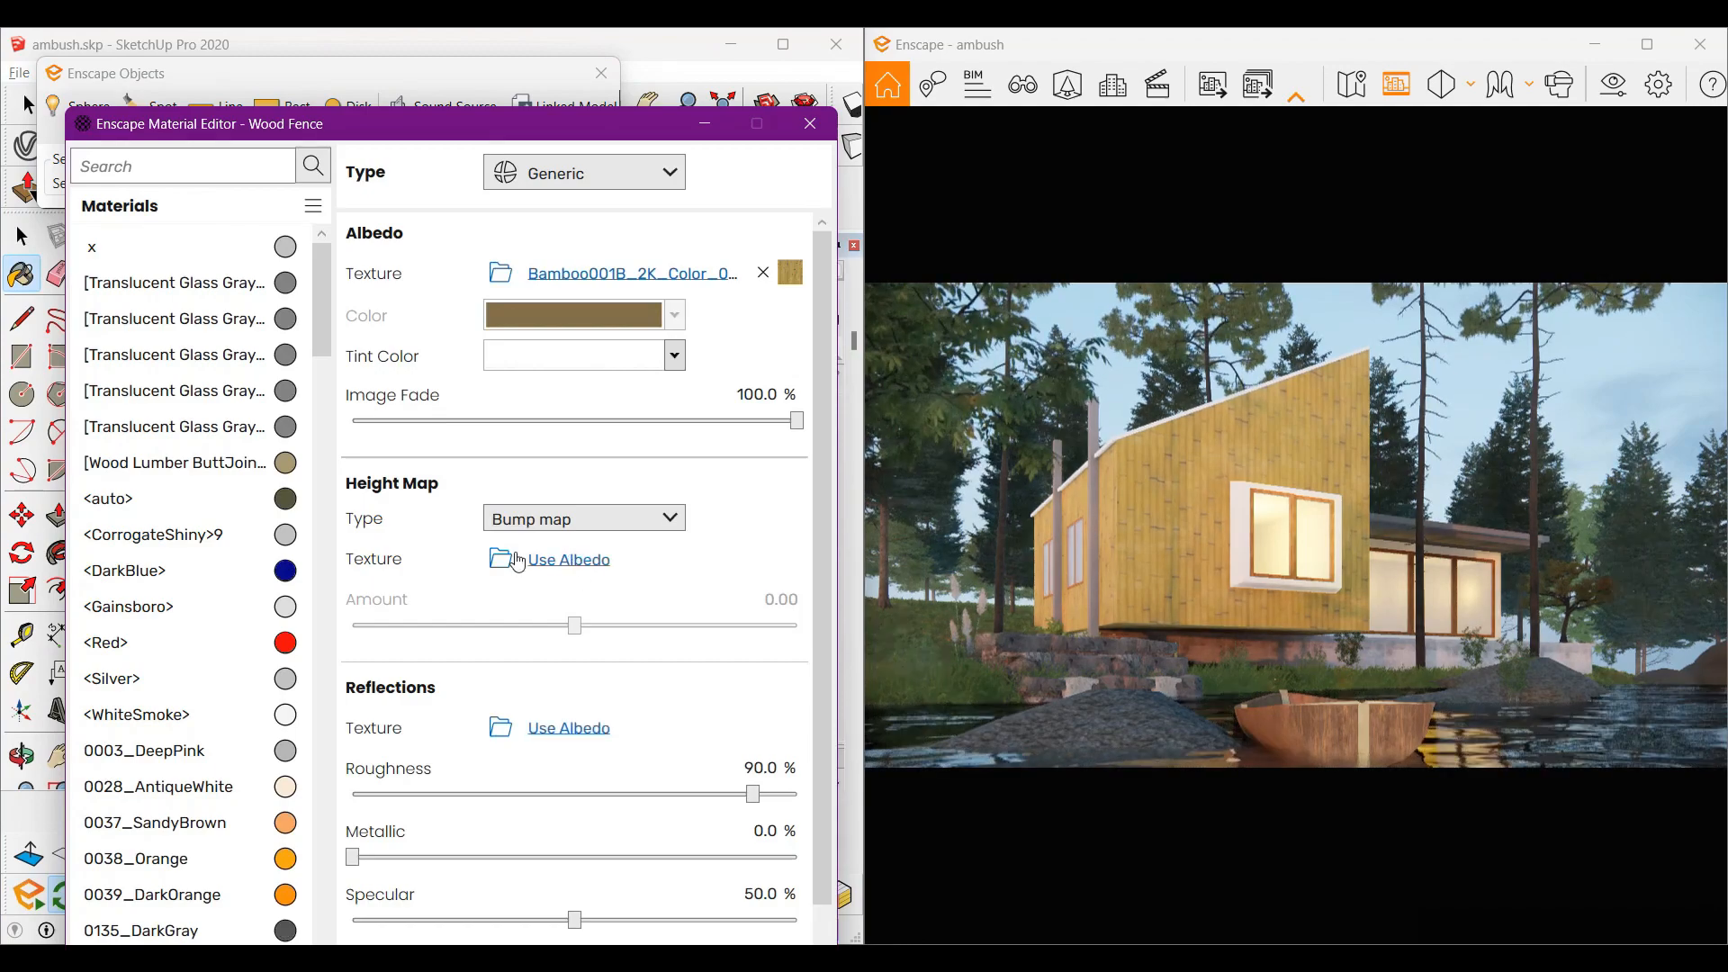
Step: Set Wood Fence's height map to a bump map using its albedo texture
left_click(582, 519)
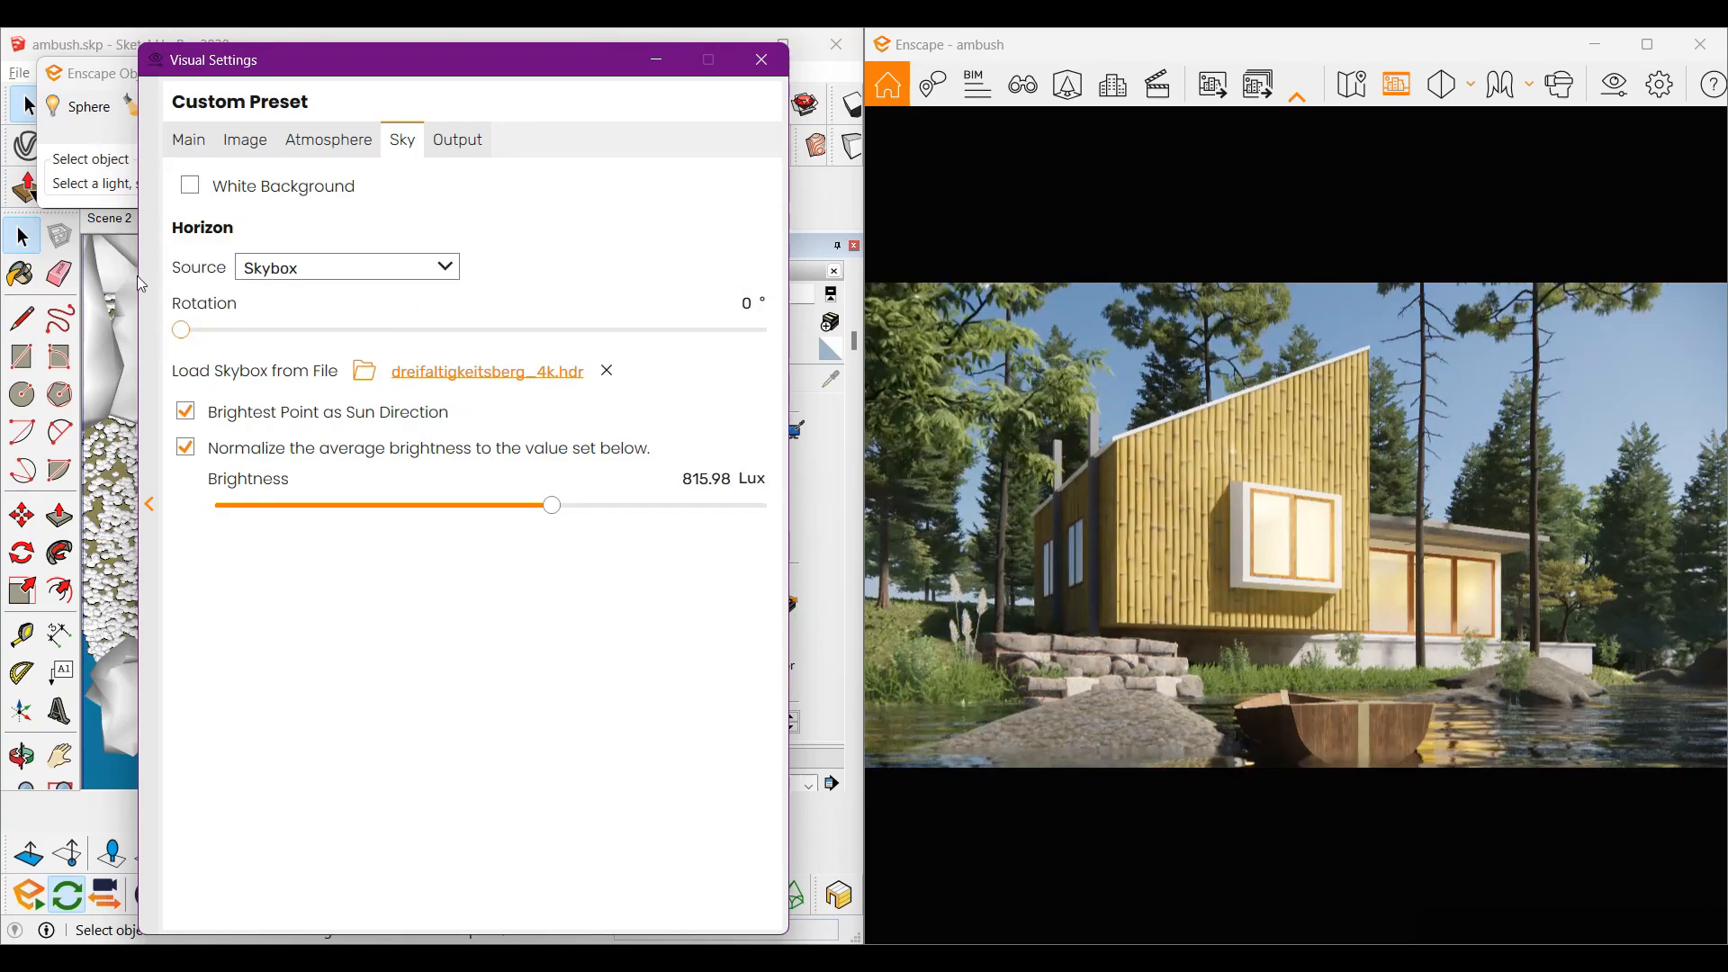
Step: Rotate the dreifaltigkeitsberg skybox to 57° and set colour temperature to 14,308 K
left_click_drag(181, 329, 274, 329)
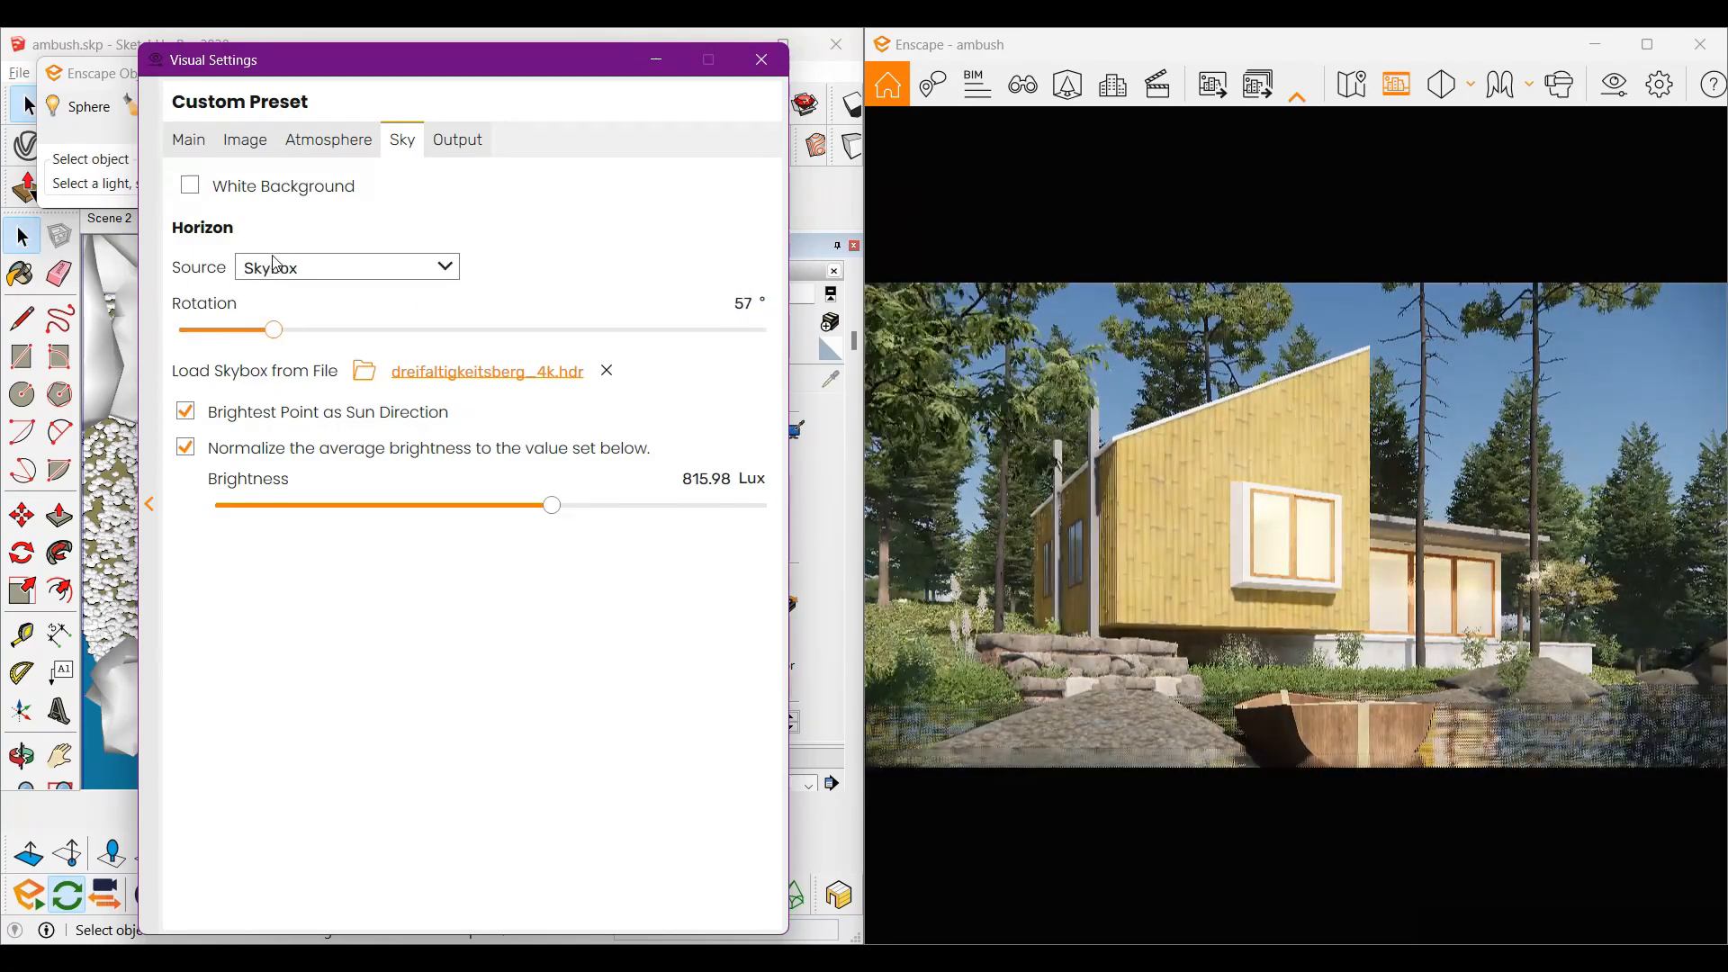
left_click(328, 139)
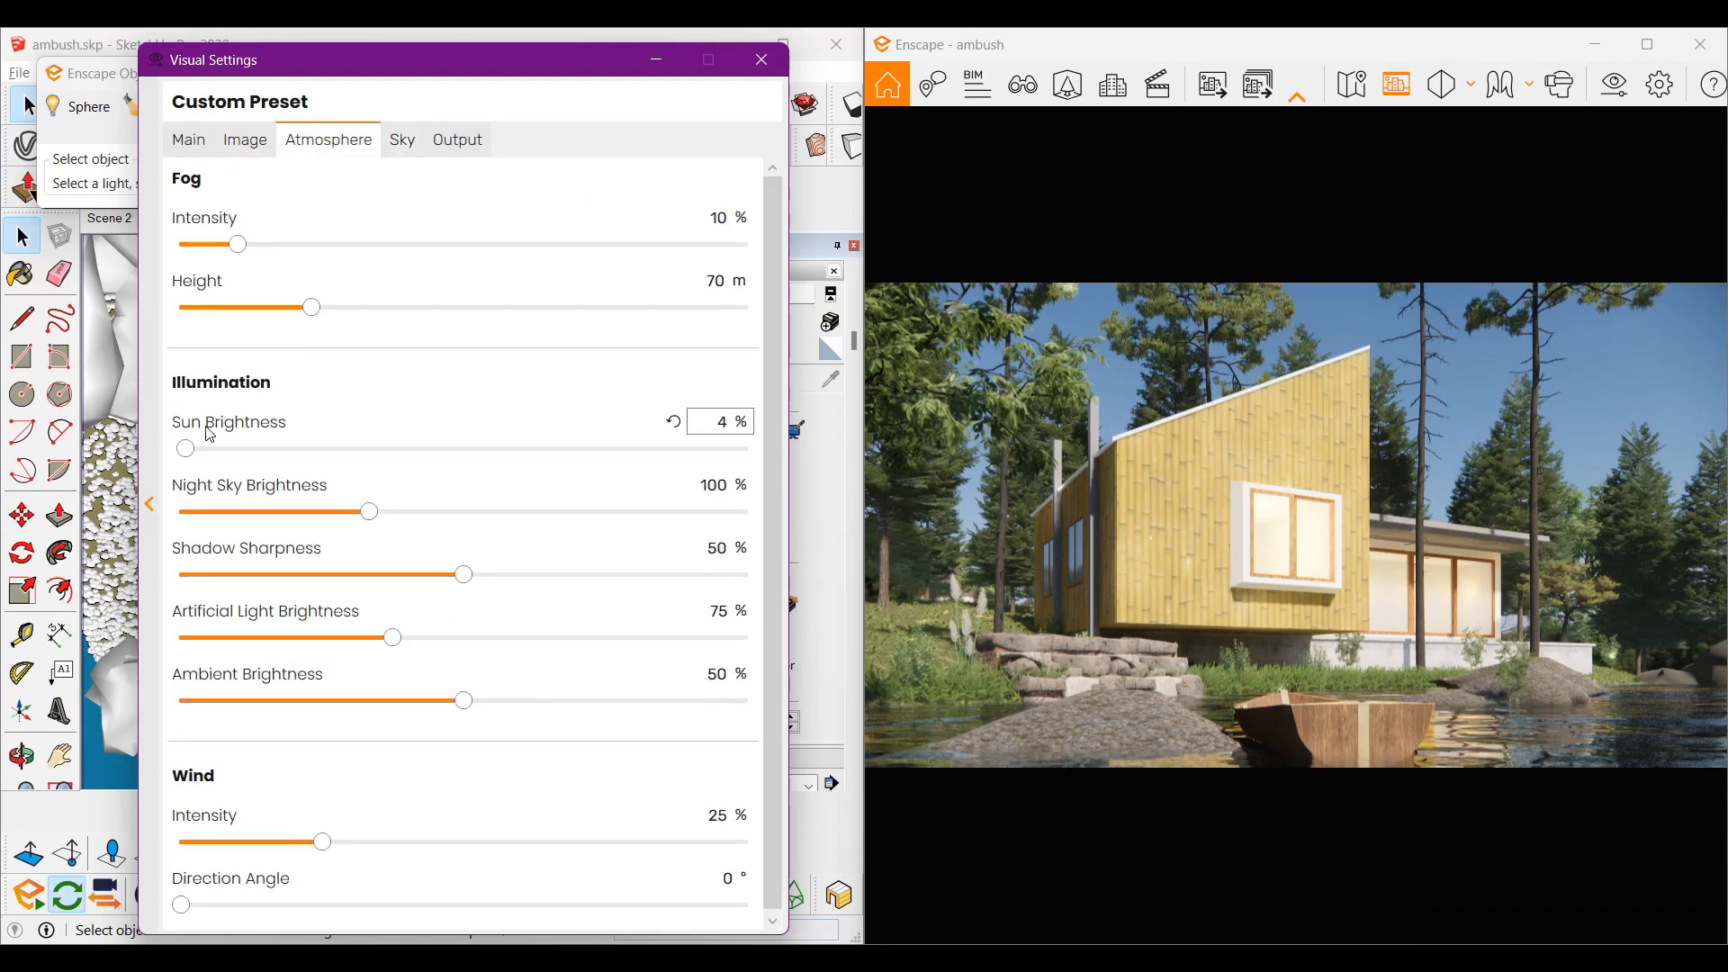
left_click(245, 138)
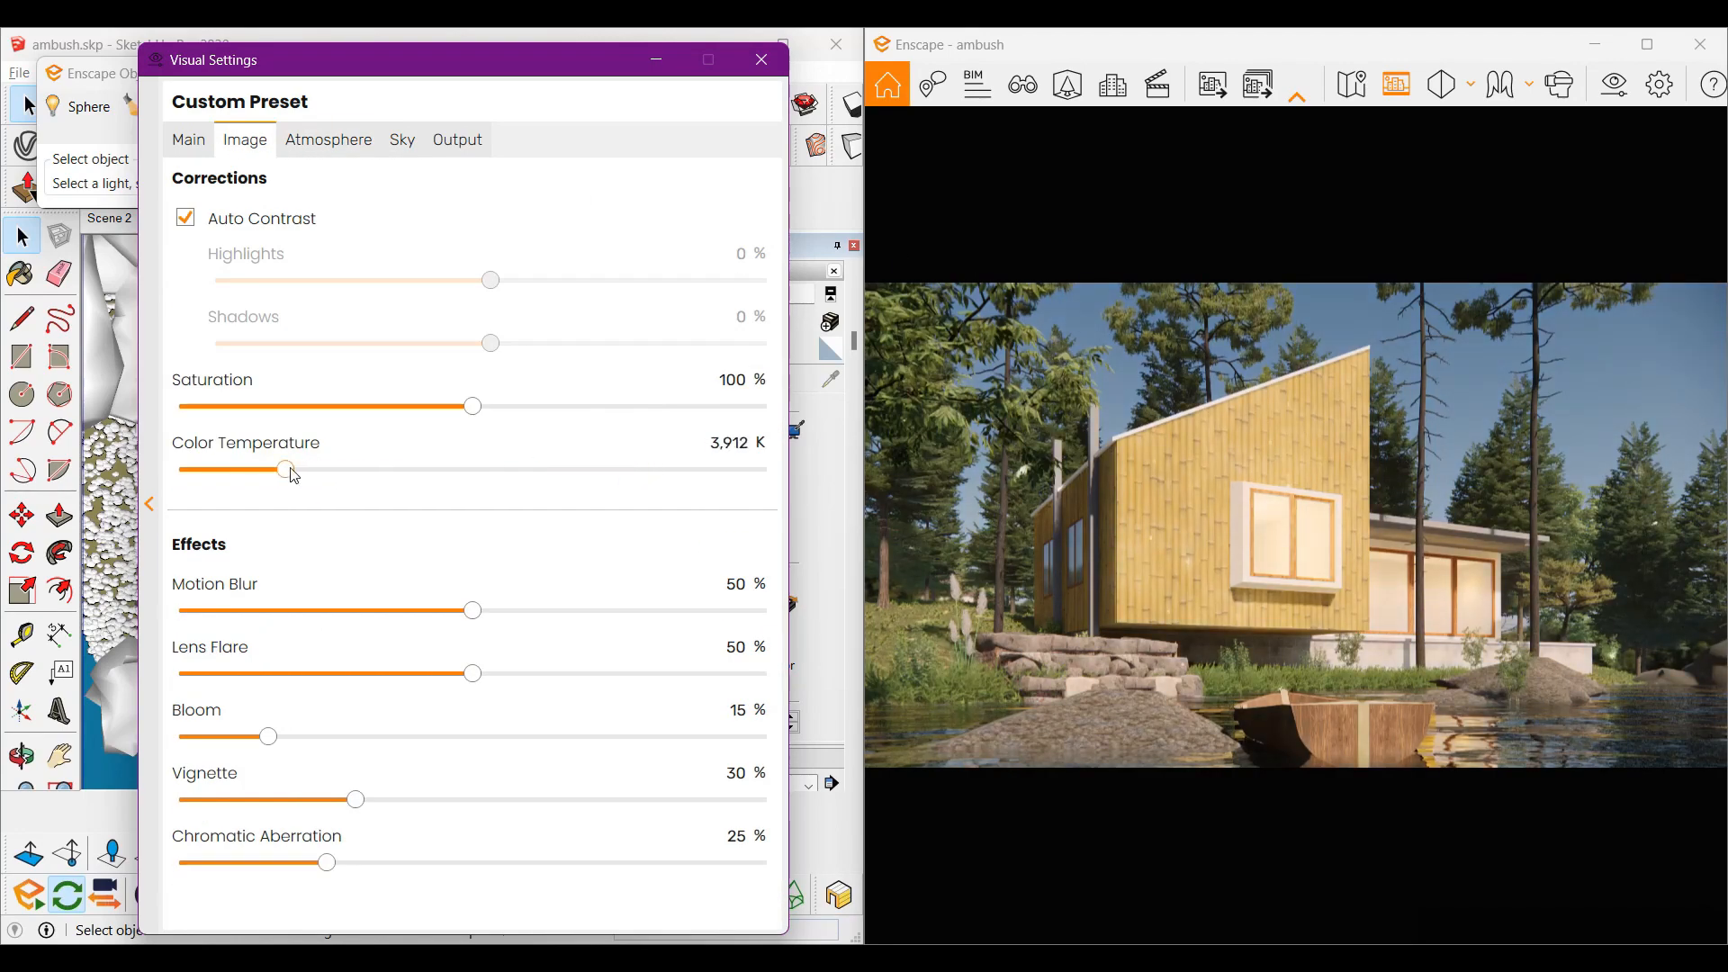
left_click_drag(287, 468, 732, 468)
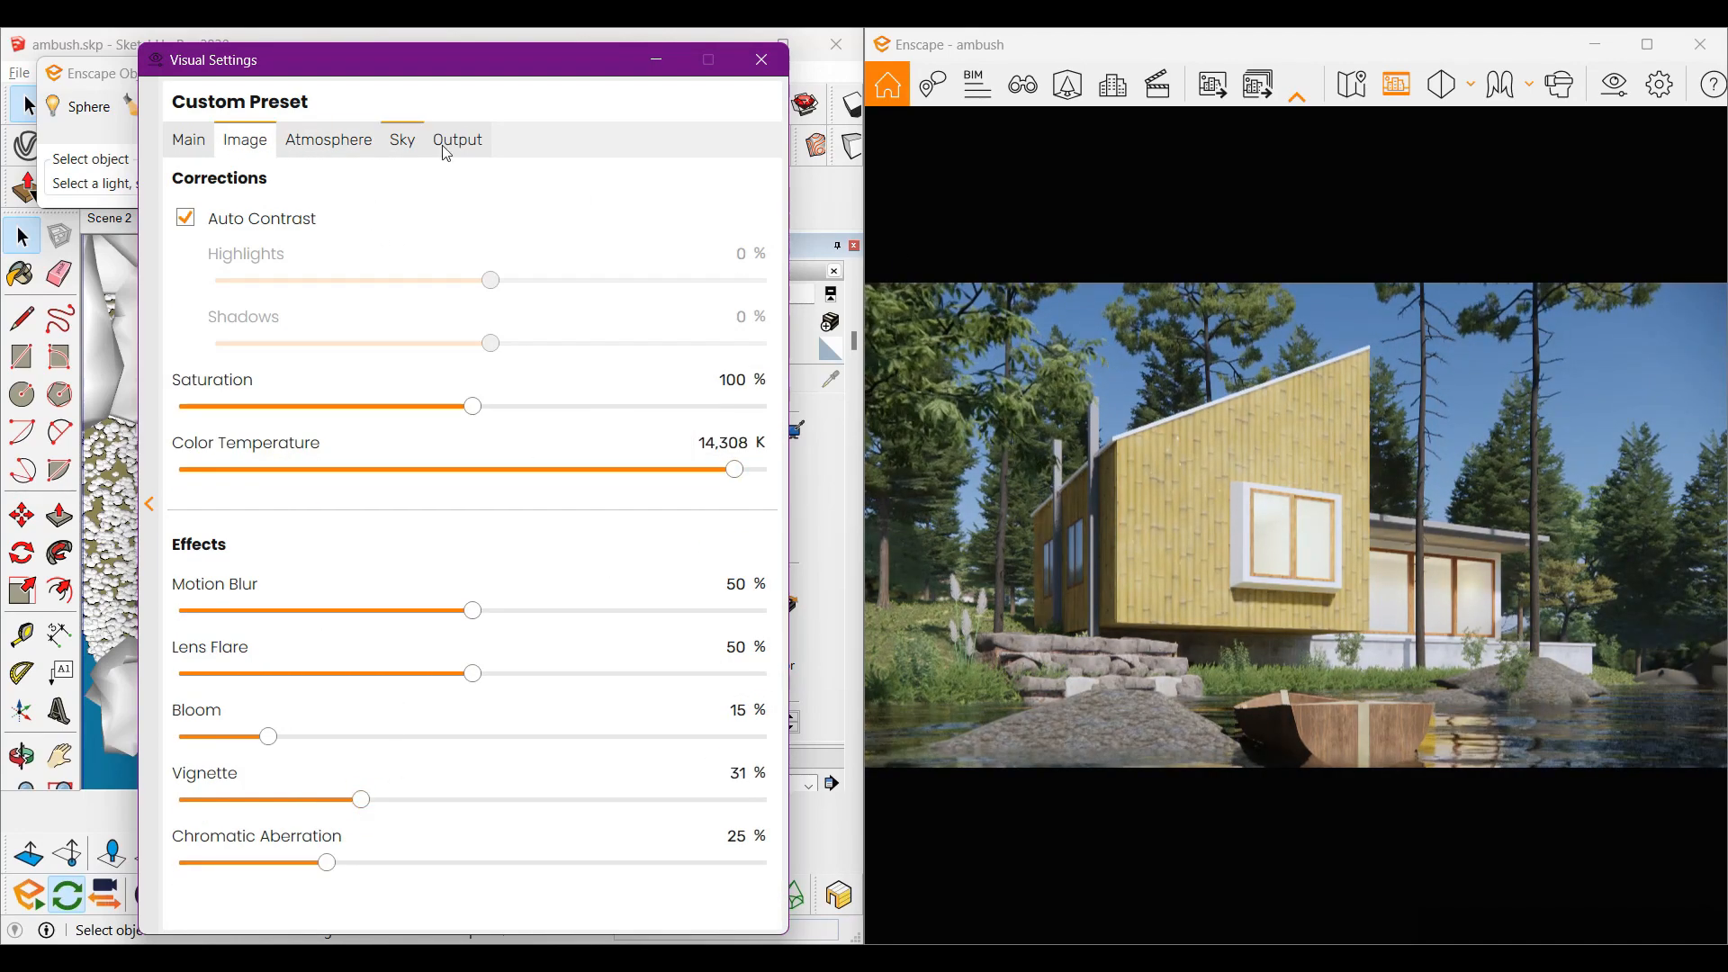